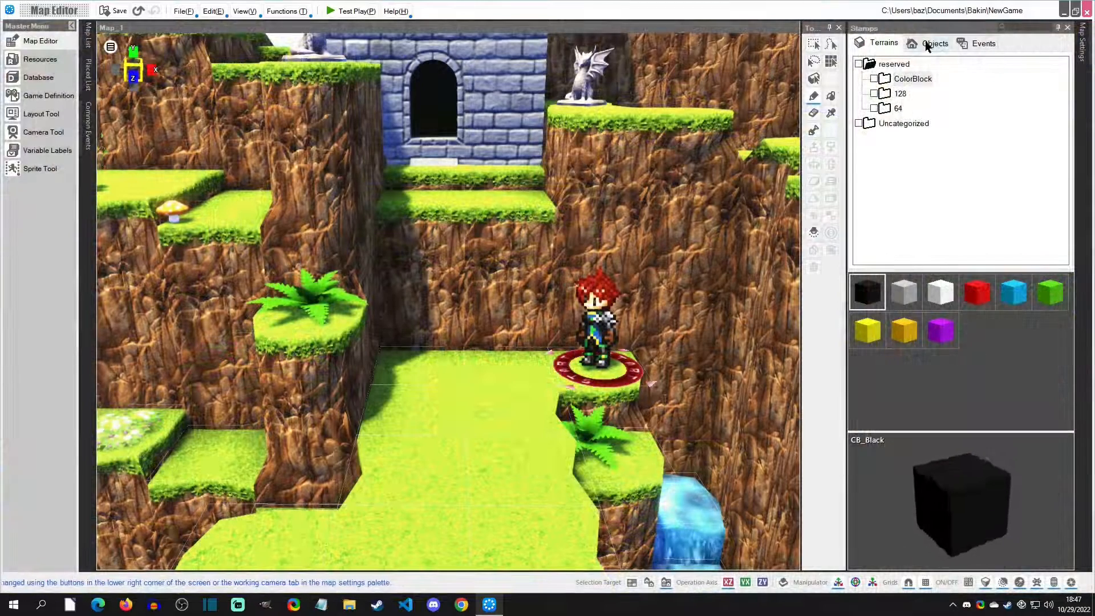
- Browse Objects > 2D Casts > Hero Casts and place Hero B on the map
click(934, 43)
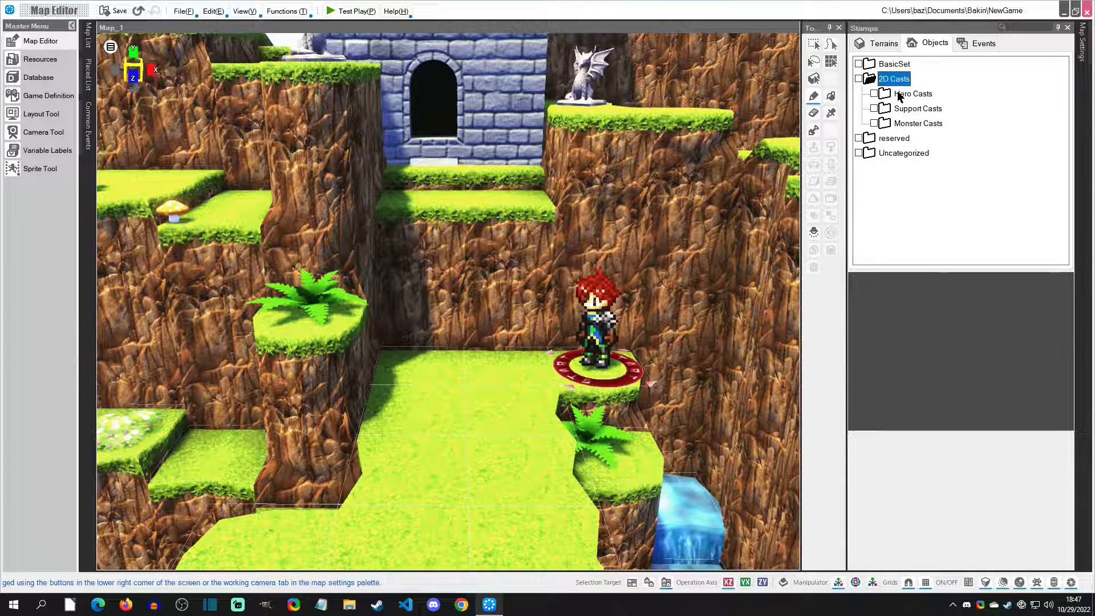
click(913, 93)
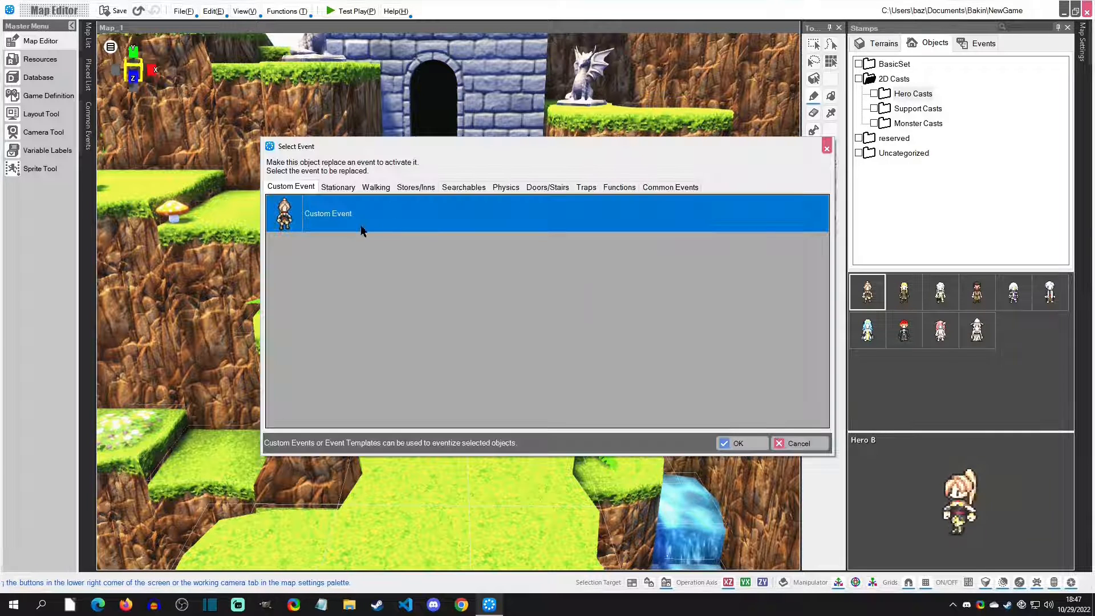
- Create Hero B as a Custom Event and switch its sheet motion from Walk to Wait
click(737, 442)
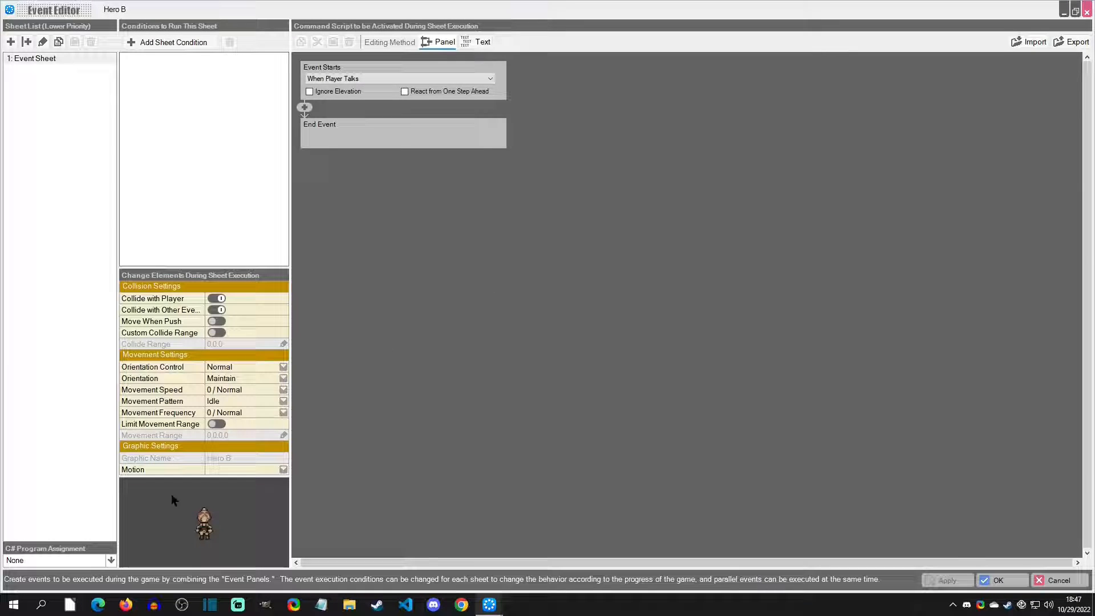
click(282, 469)
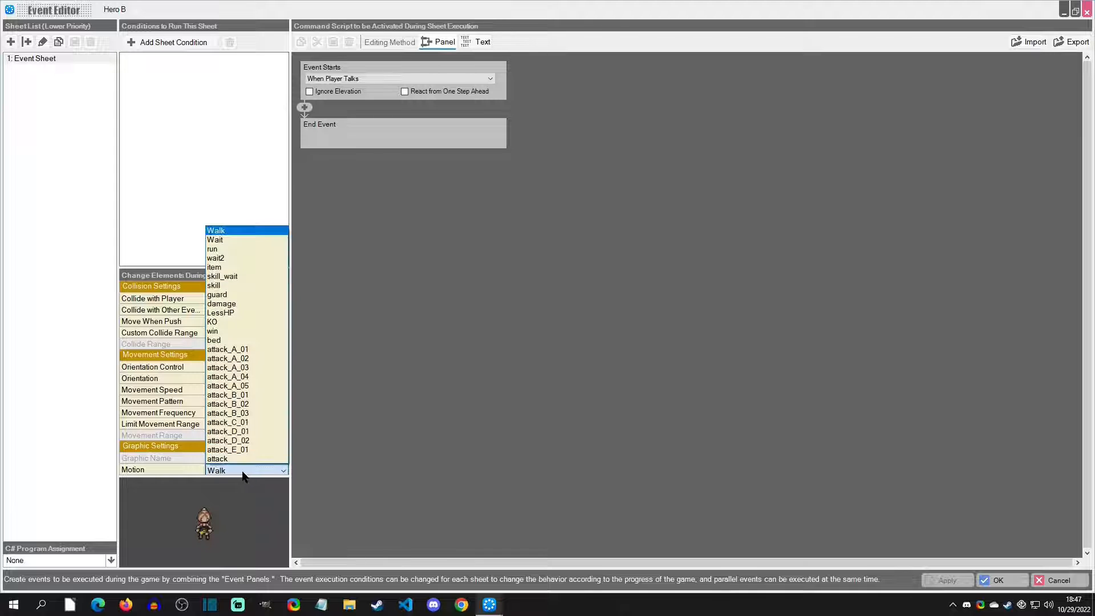
click(215, 239)
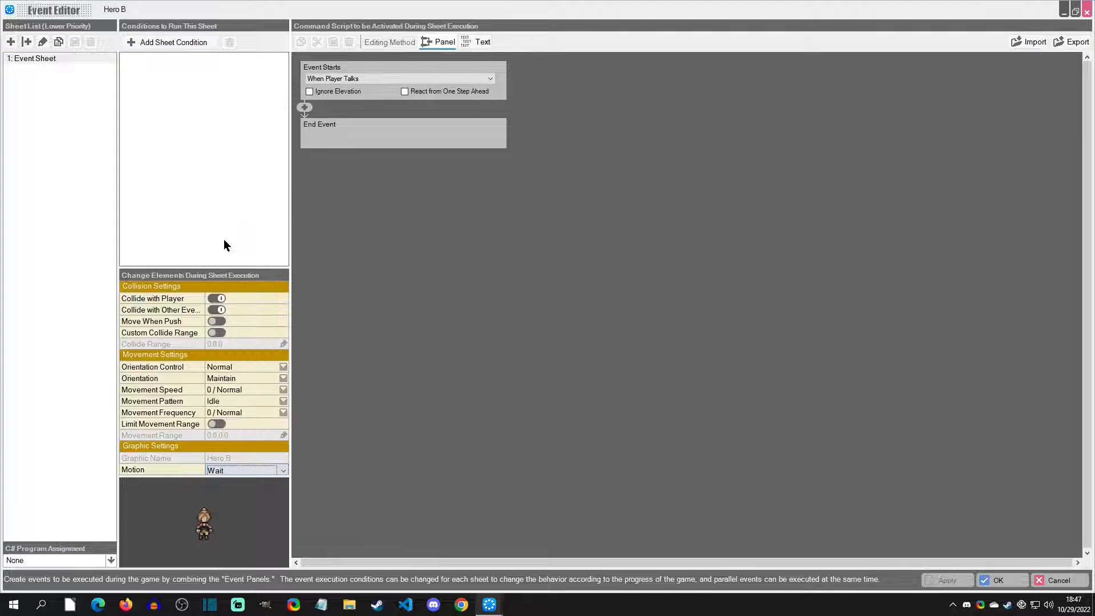
mouse_move(479, 168)
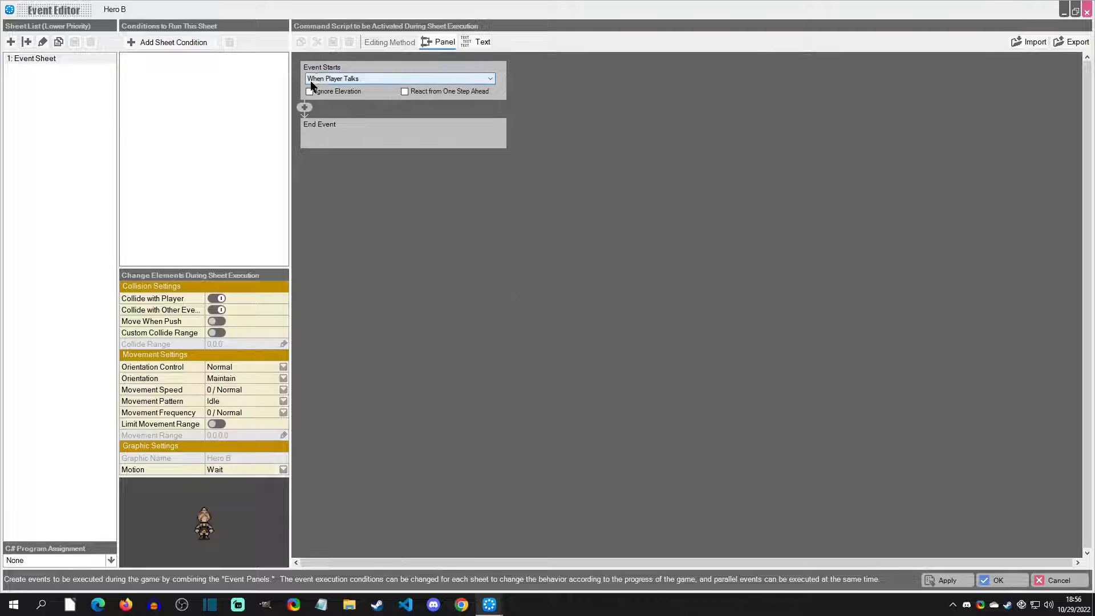
- Add a Change Event Y Coordinate command: rise 0.5 over 0.3 seconds with deceleration
click(304, 107)
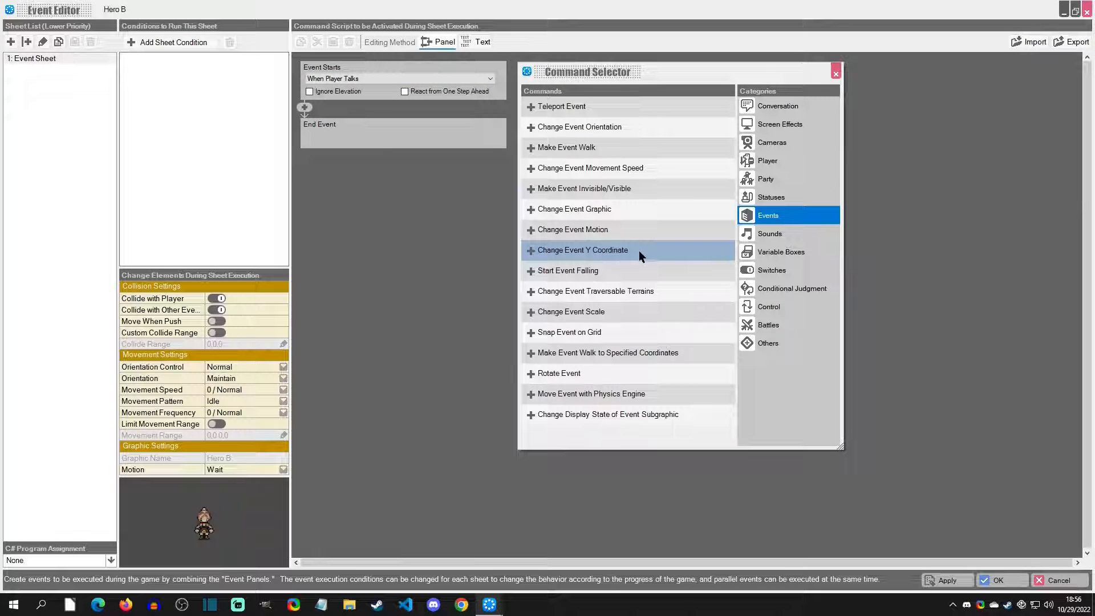
double_click(582, 249)
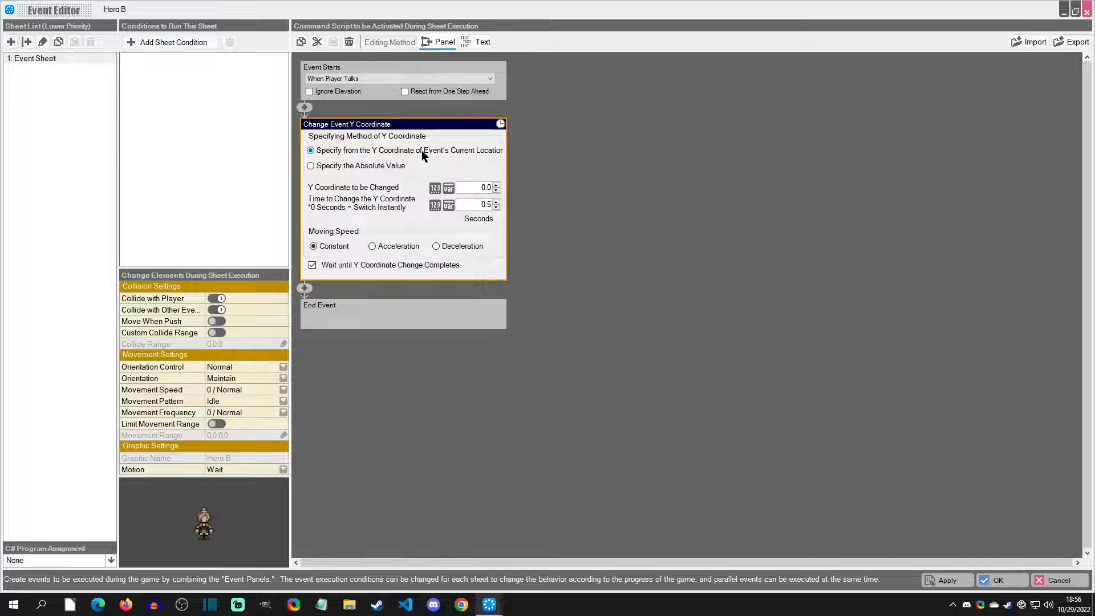
mouse_move(419, 155)
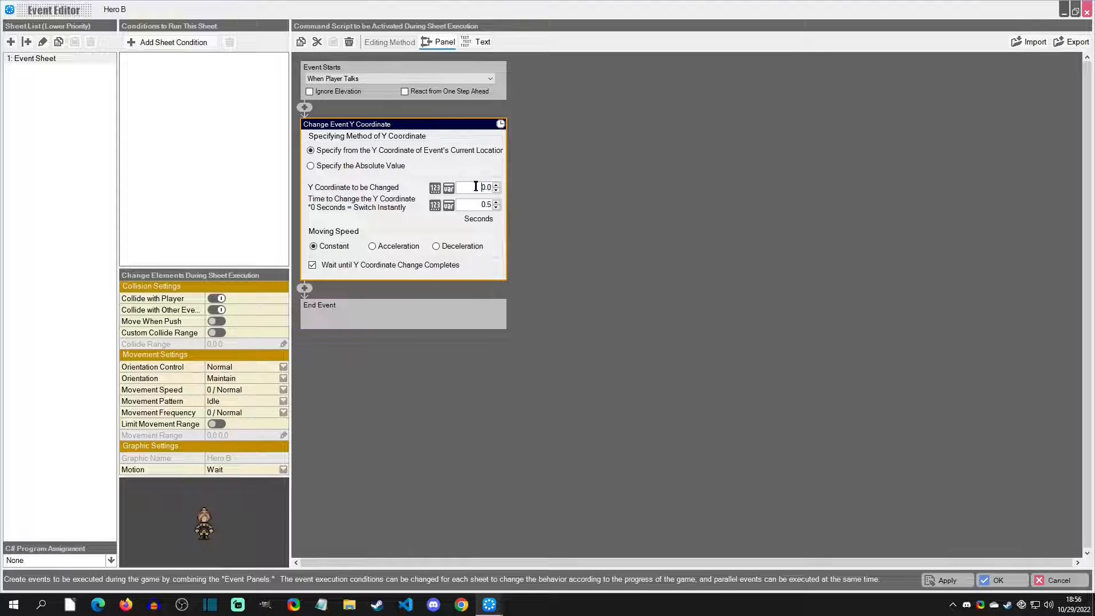
click(496, 185)
text(0.5)
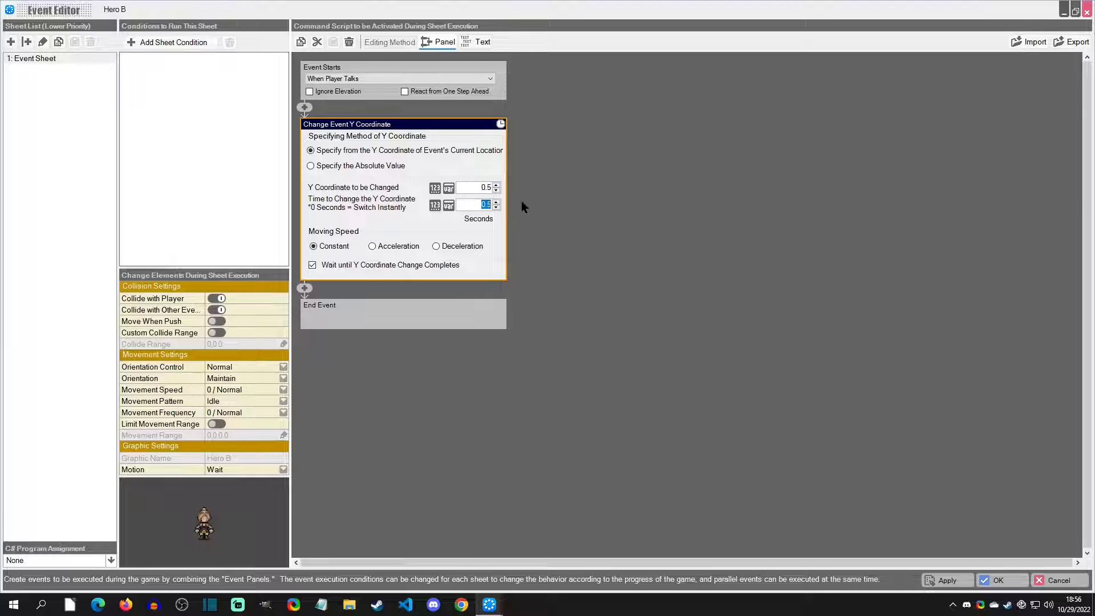
mouse_move(548, 210)
text(3)
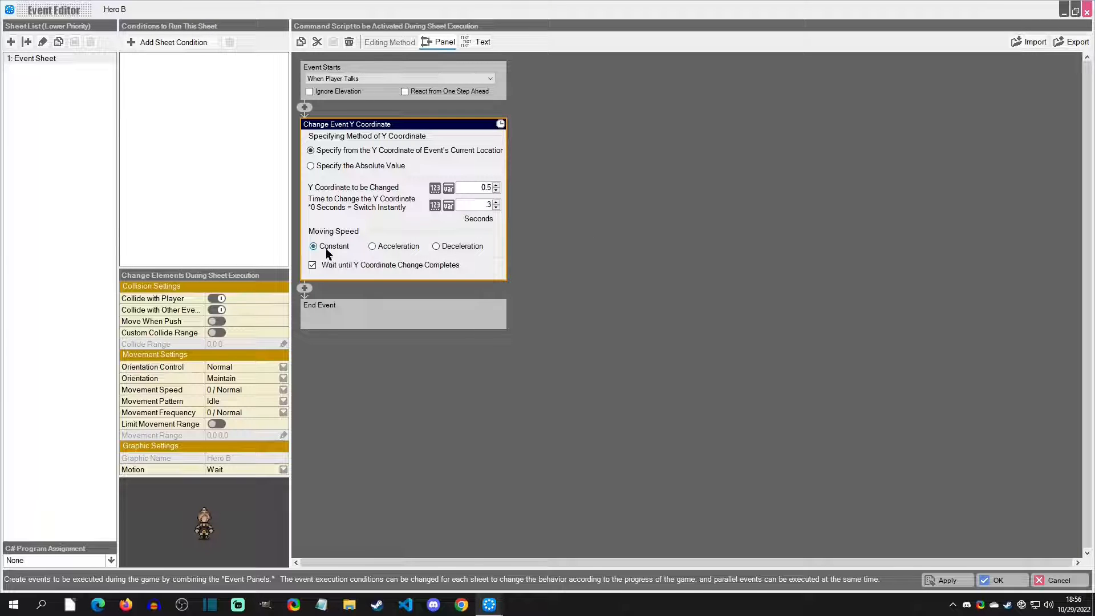
mouse_move(343, 252)
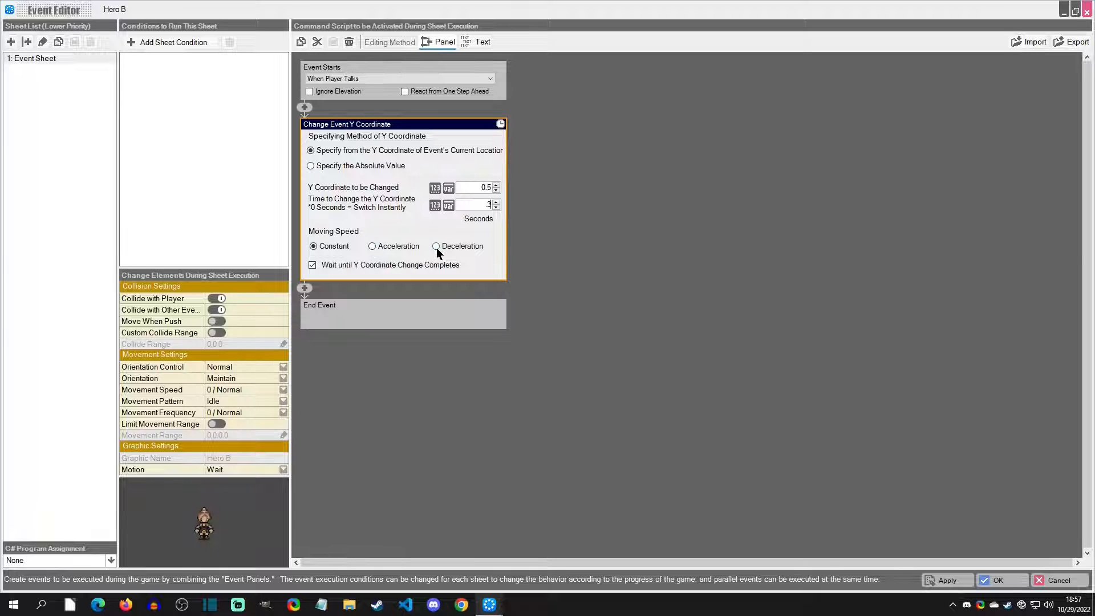
click(436, 245)
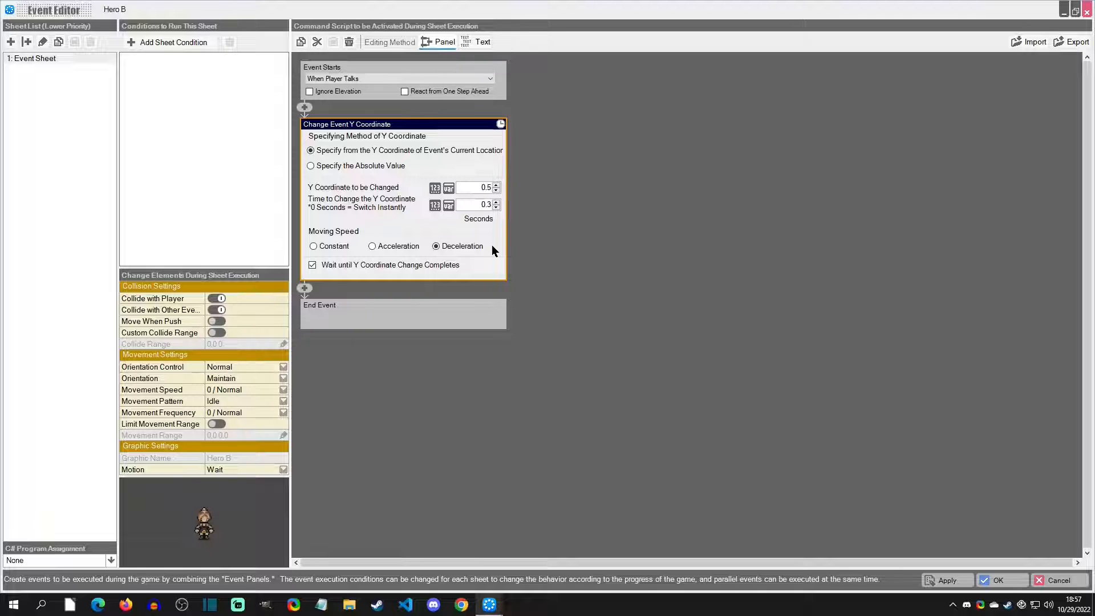
mouse_move(446, 271)
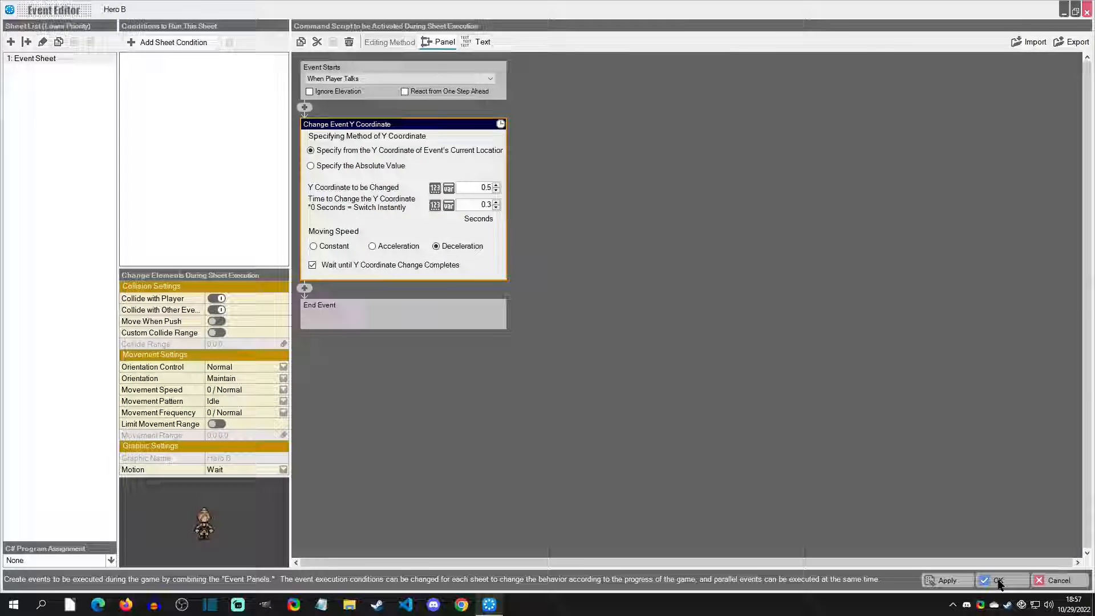
- Add Start Event Falling after the rise, with Wait for Fall to Complete ticked
click(997, 580)
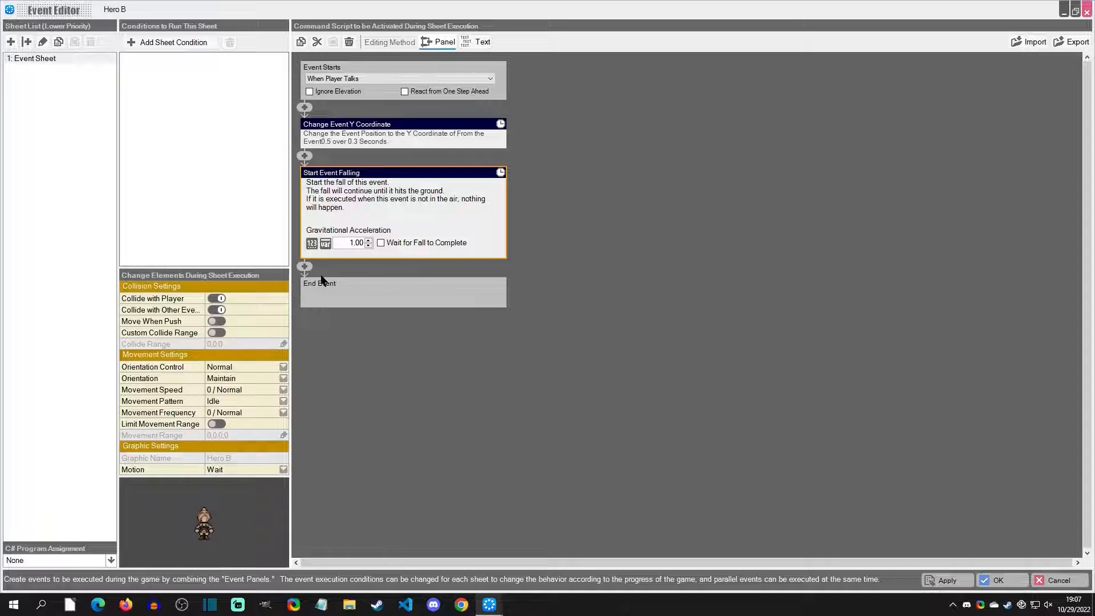
mouse_move(379, 259)
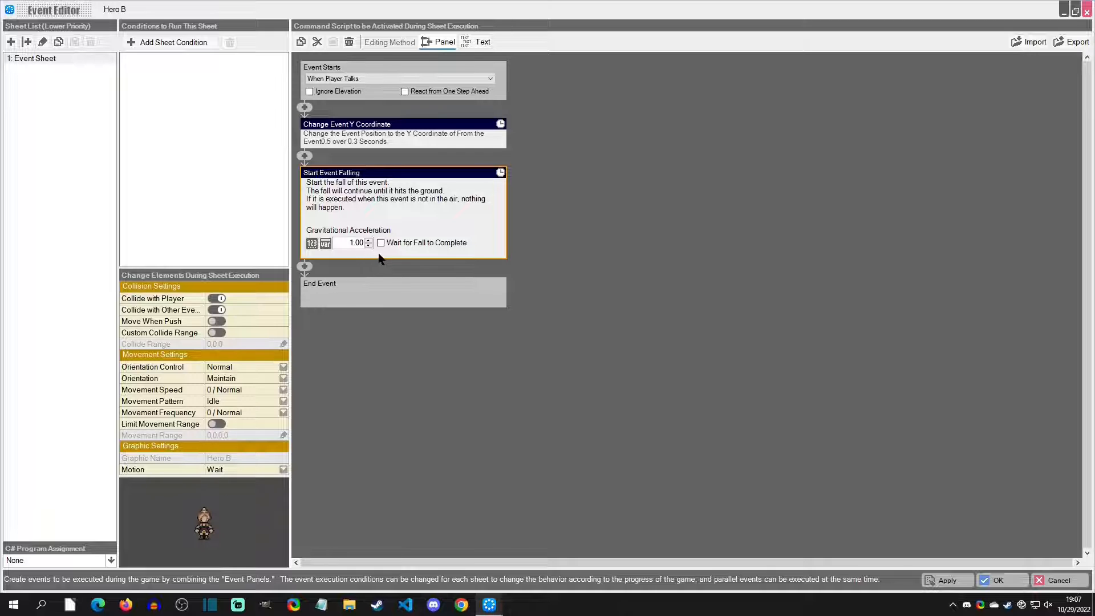
click(380, 242)
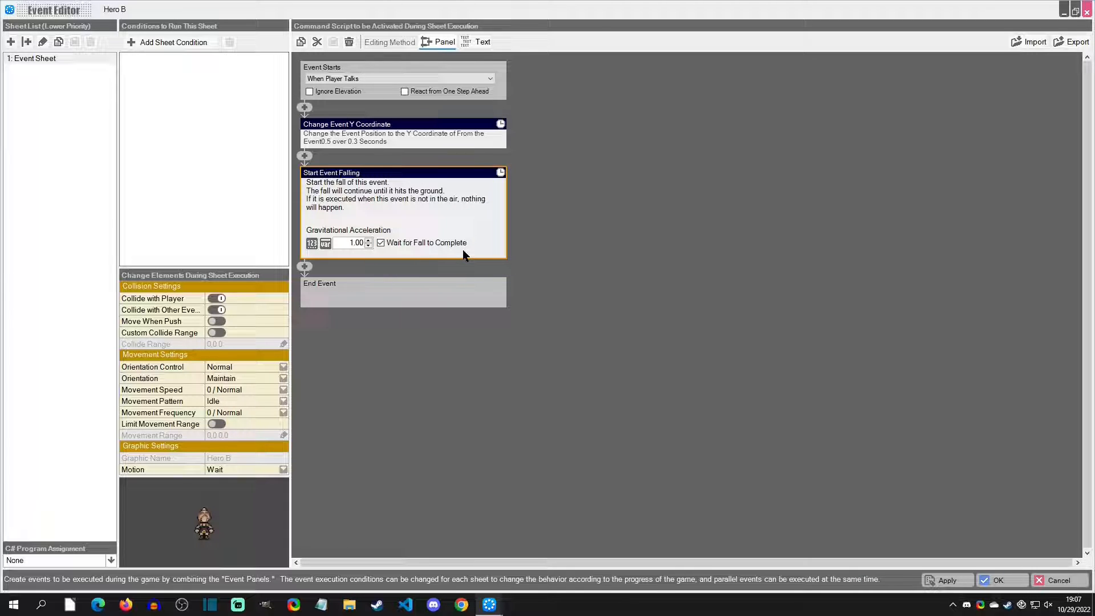
click(347, 124)
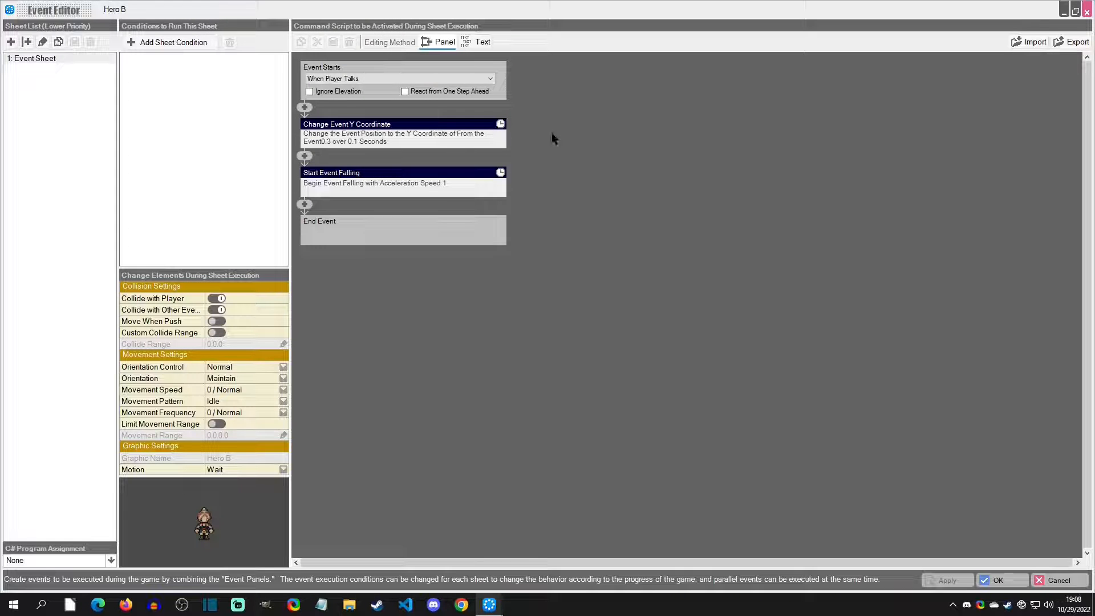
- Insert a Change Event Motion command set to 'guard' at the top of the script
click(304, 108)
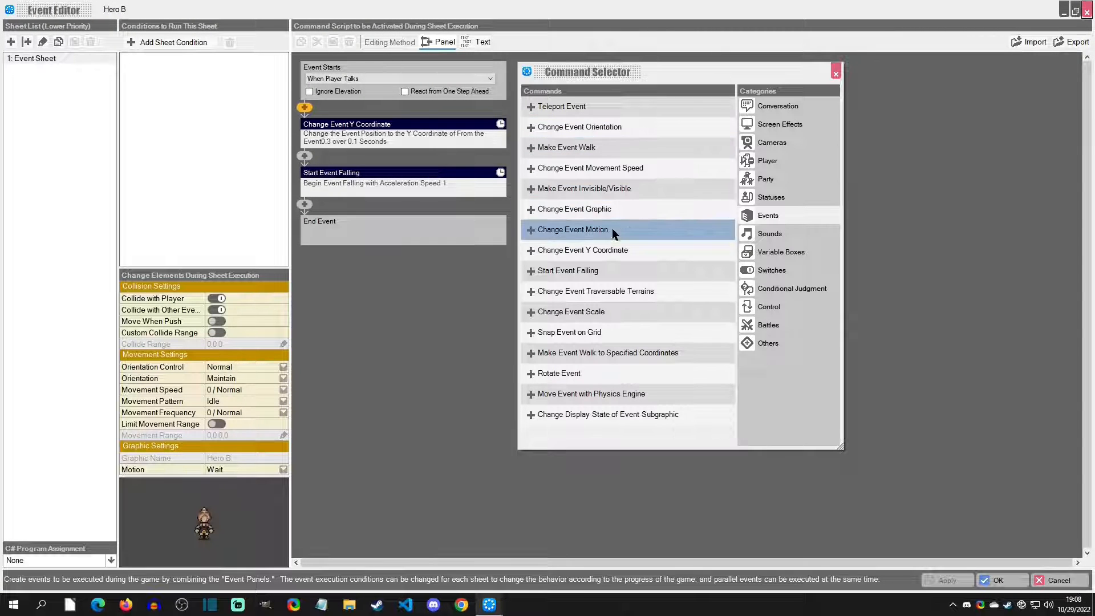
double_click(572, 229)
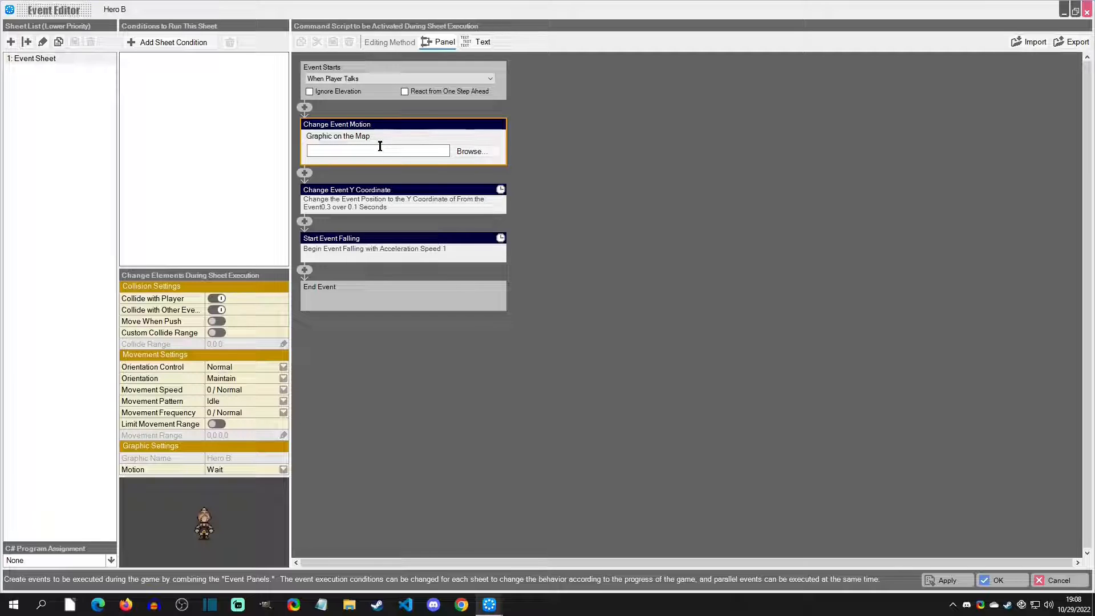
text(guard)
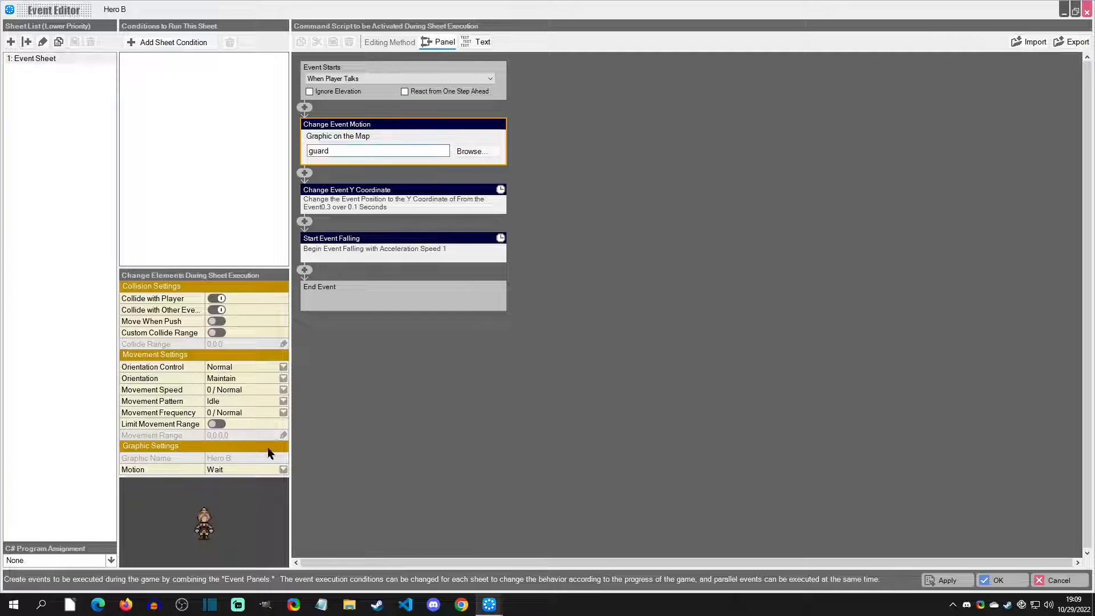
click(283, 469)
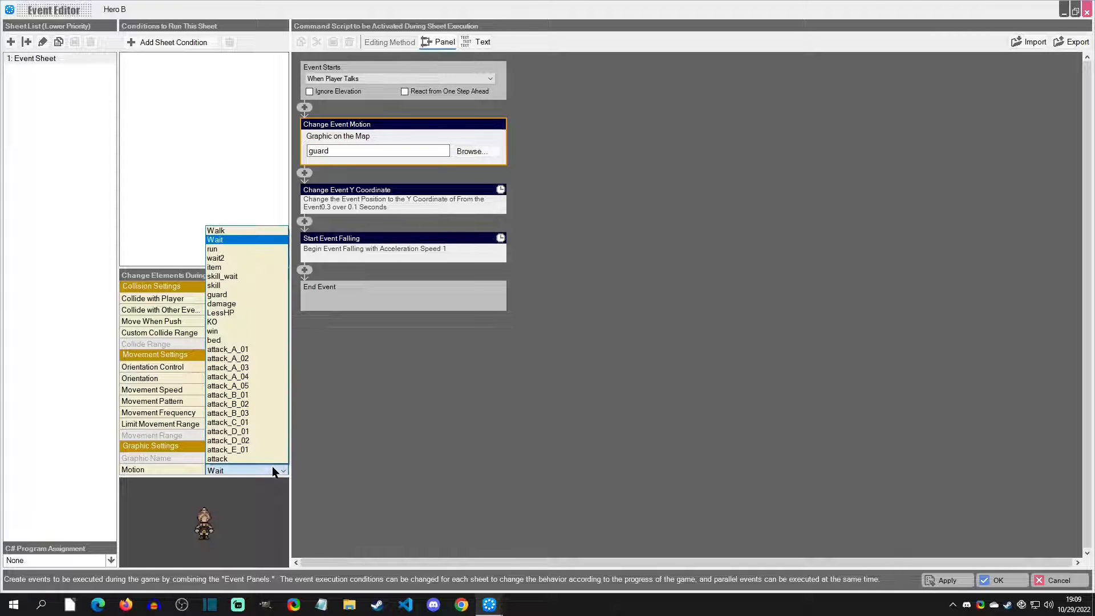
mouse_move(231, 294)
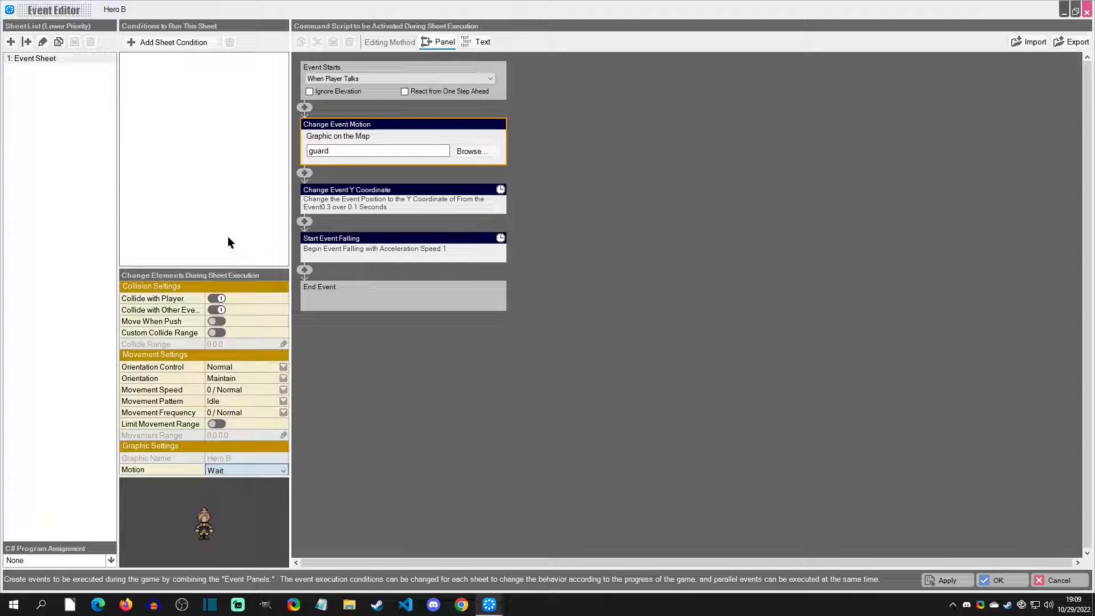
click(377, 151)
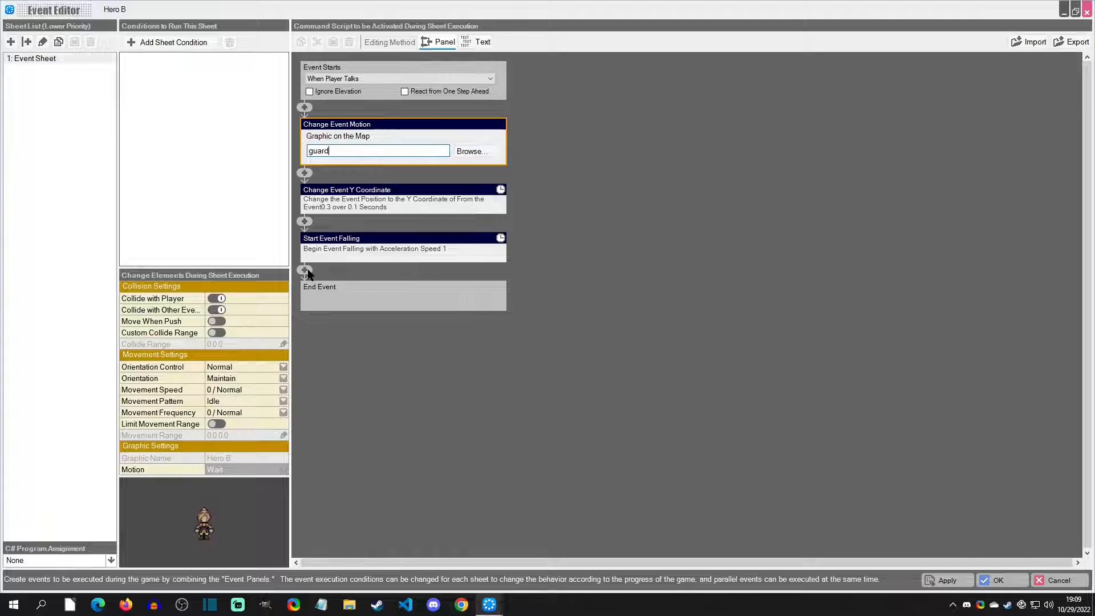
- Add waits after the fall around a Change Event Motion back to Wait
click(305, 271)
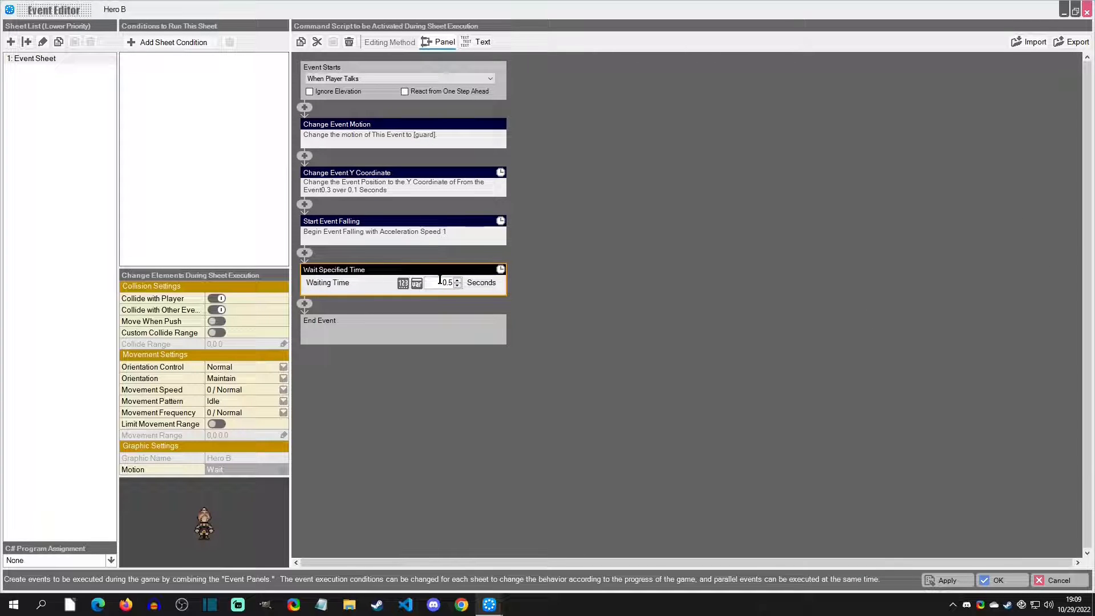
click(304, 303)
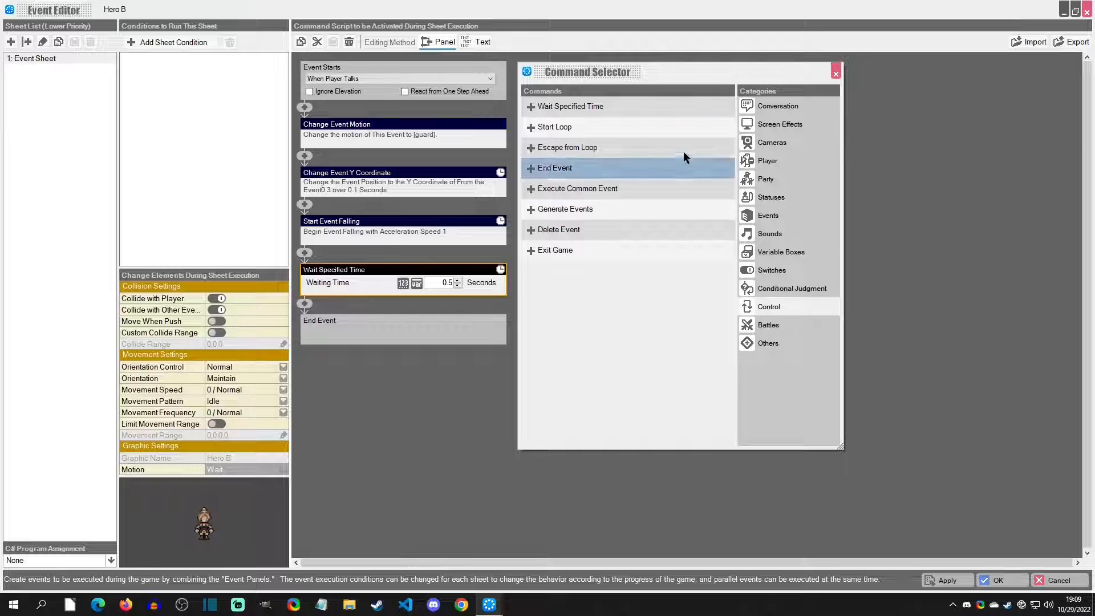
click(767, 215)
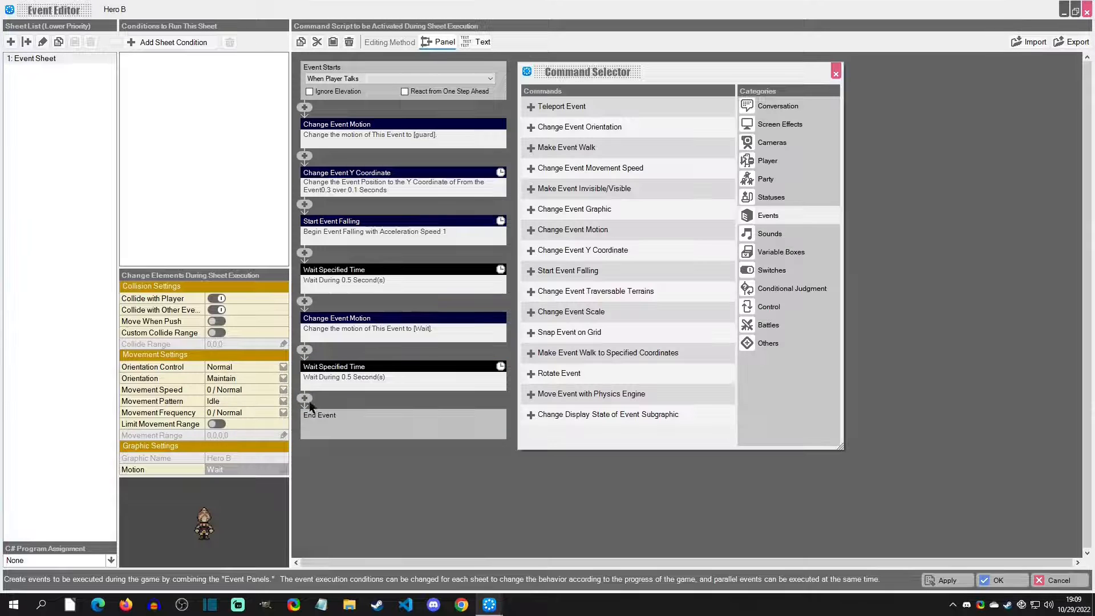
- Add a speech-bubble message 'Wow... You scared me!' and save the event
click(777, 105)
text(W)
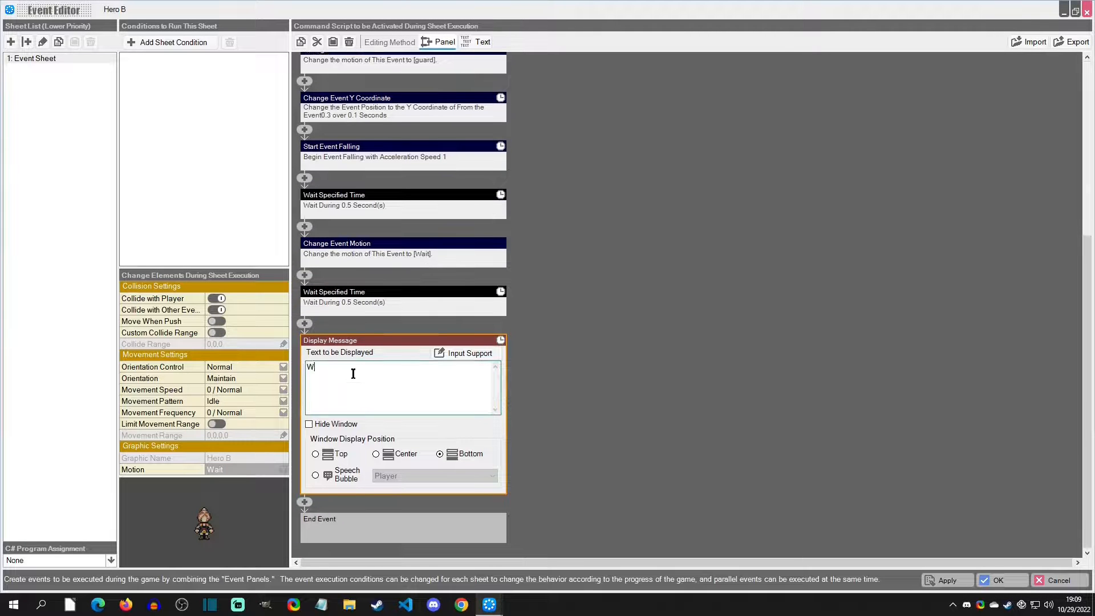
text(ow... You scared me!)
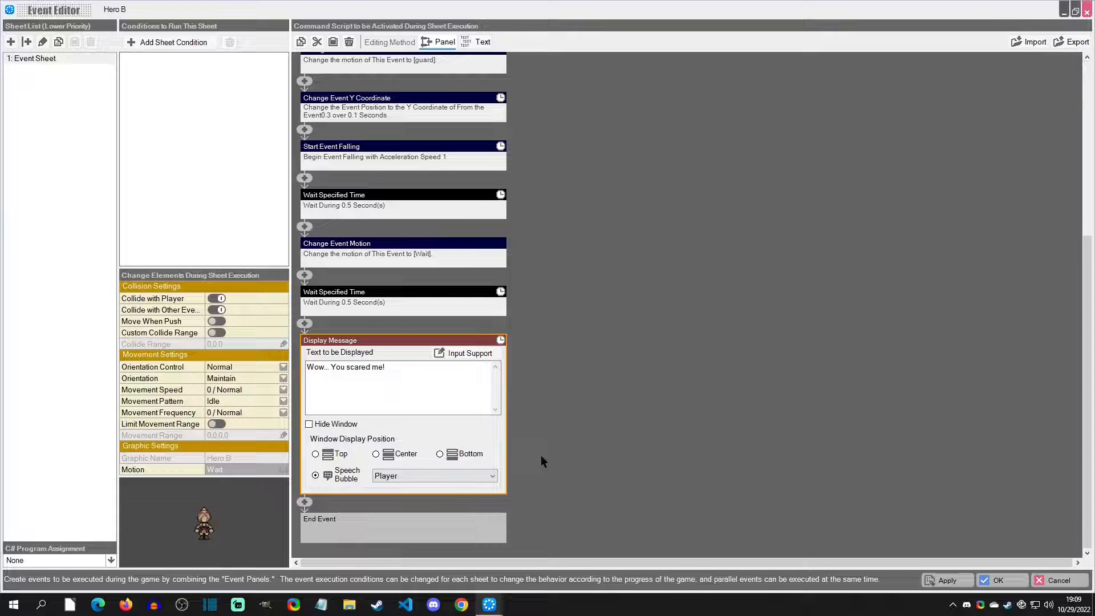
click(997, 580)
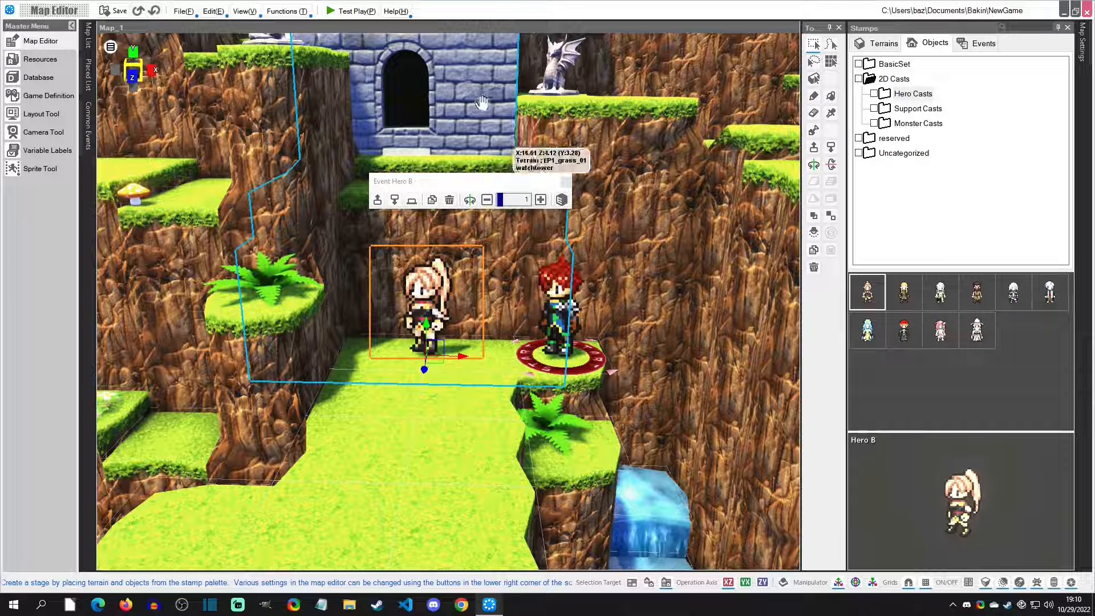
- Start a test play of the map with Hero B beside the player
click(356, 10)
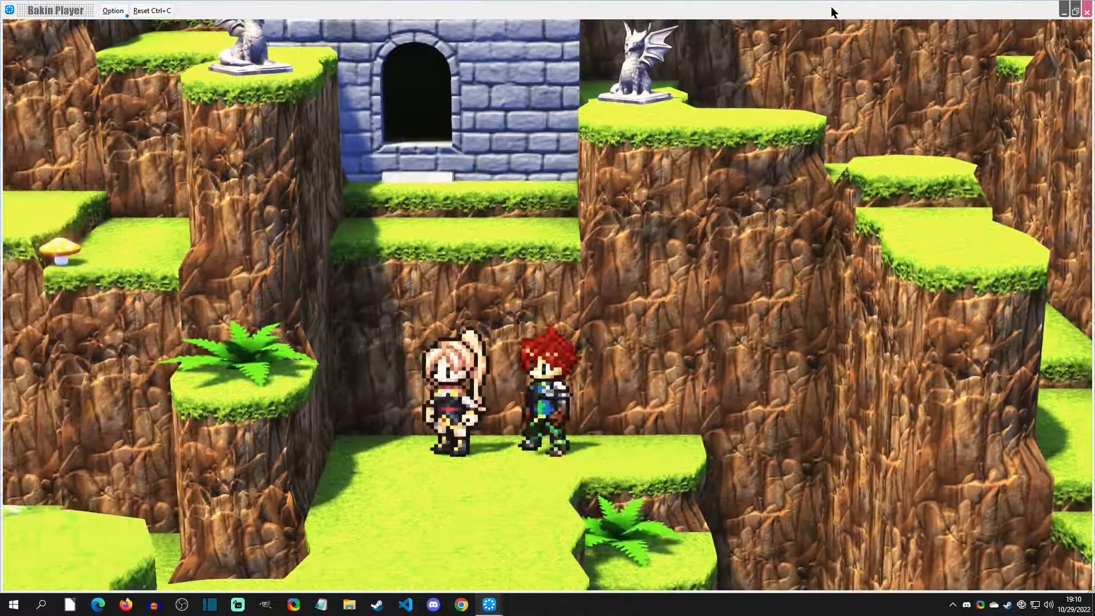